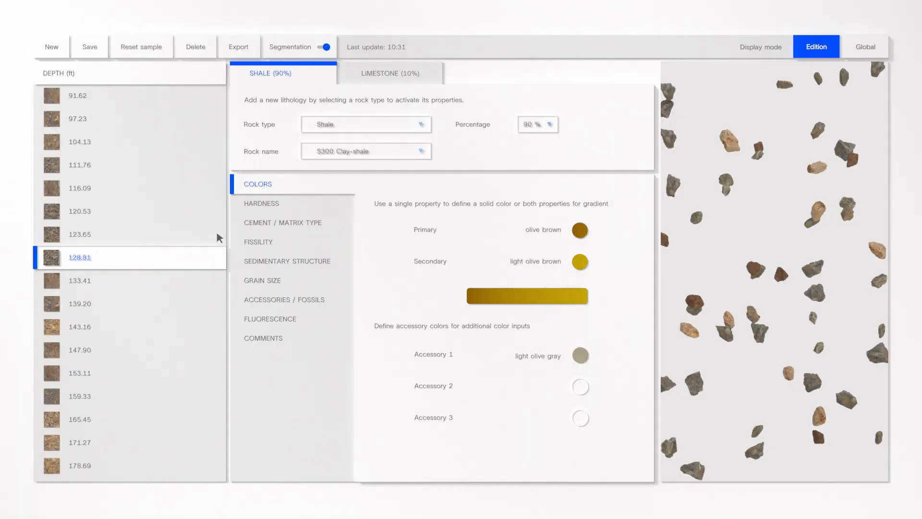
# Step: Set the rock type to Sandstone, keeping the rock name S405 Fine sandstone
pyautogui.click(365, 124)
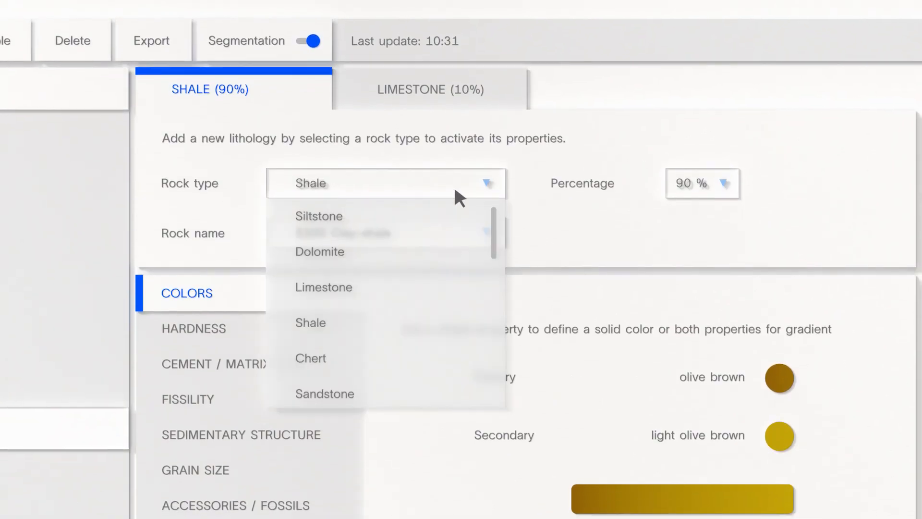
pyautogui.click(325, 394)
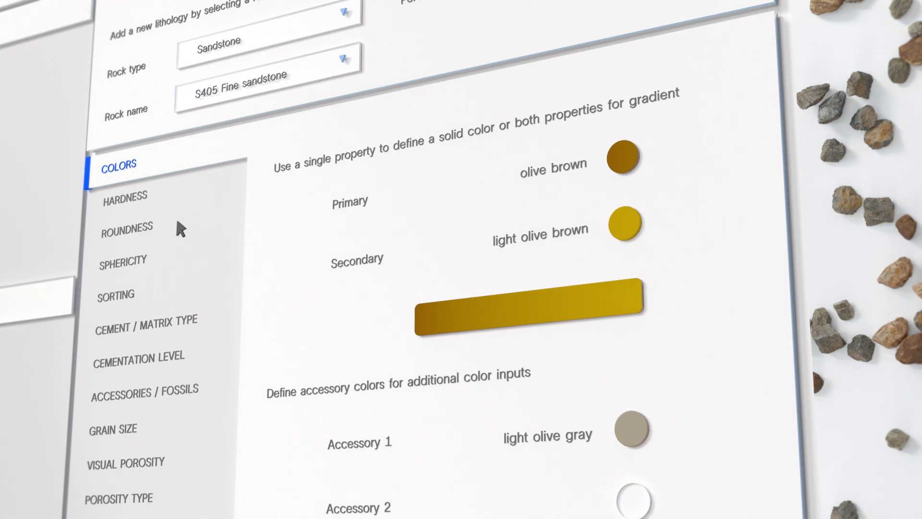
# Step: Set roundness from rounded to angular and add Quartz as an abundant accessory
pyautogui.click(124, 228)
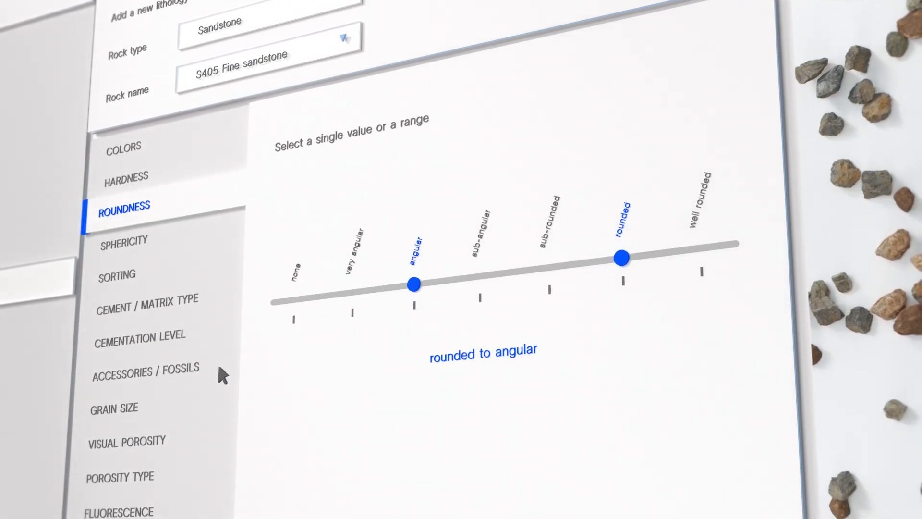
pyautogui.click(146, 374)
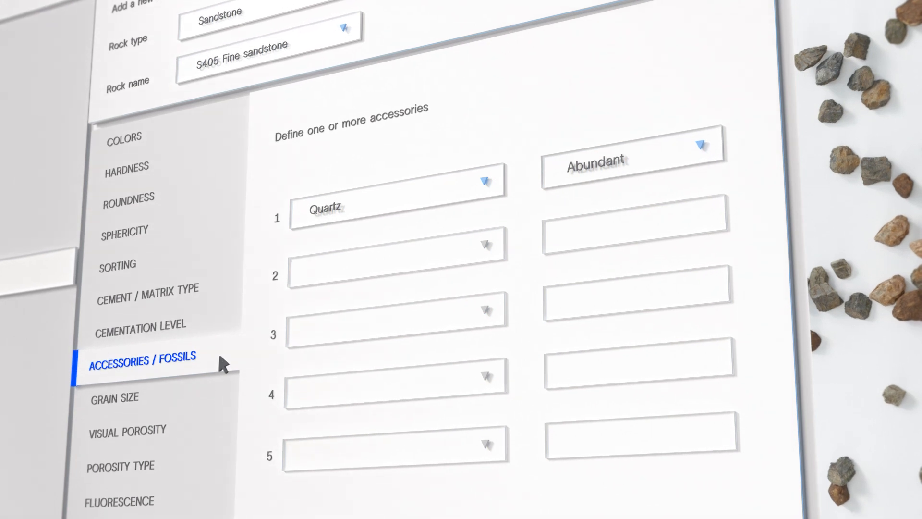